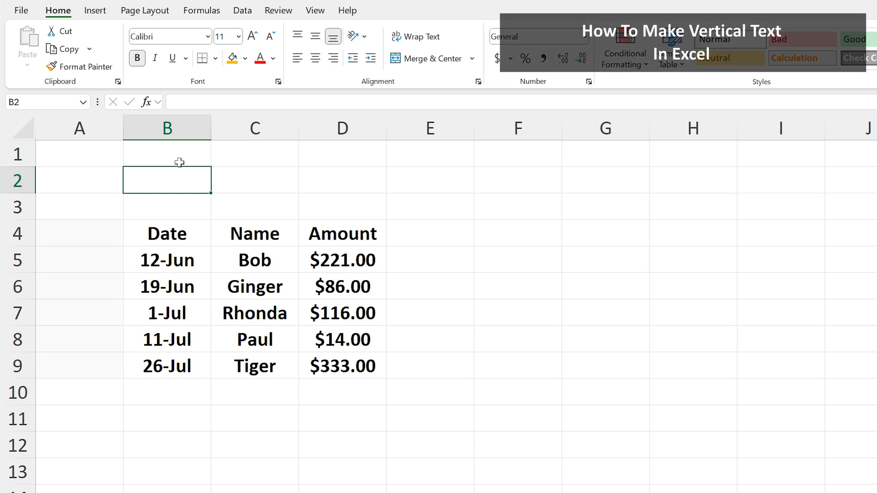
Enter the label 'June And July' in cell A8 beside the table
{"action": "left_click_drag", "start_coordinate": [79, 234], "coordinate": [79, 366]}
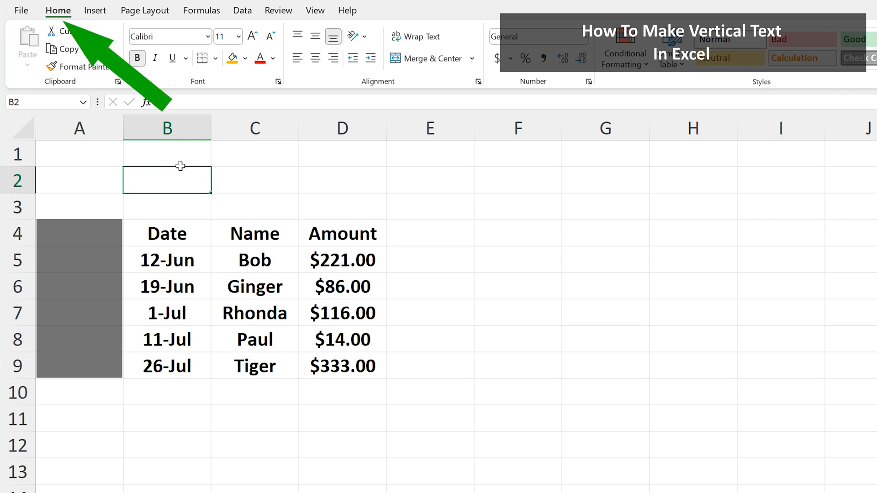
{"action": "left_click", "coordinate": [79, 339]}
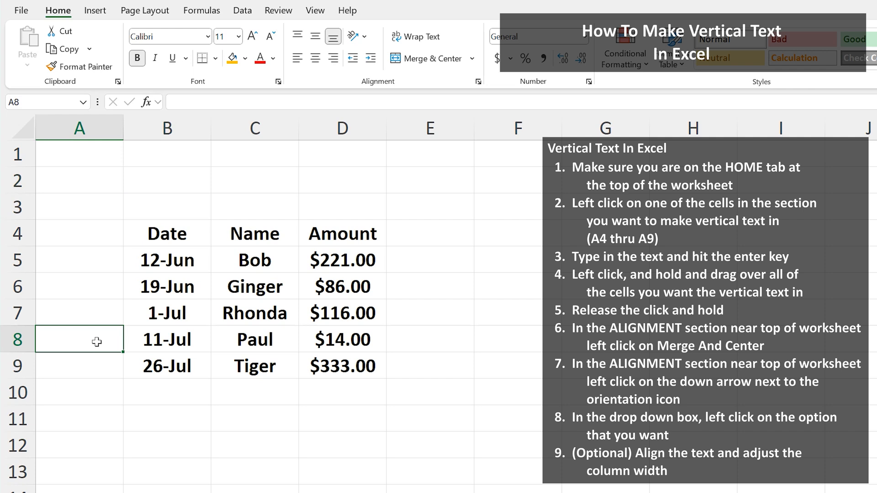
{"action": "type", "text": "June A"}
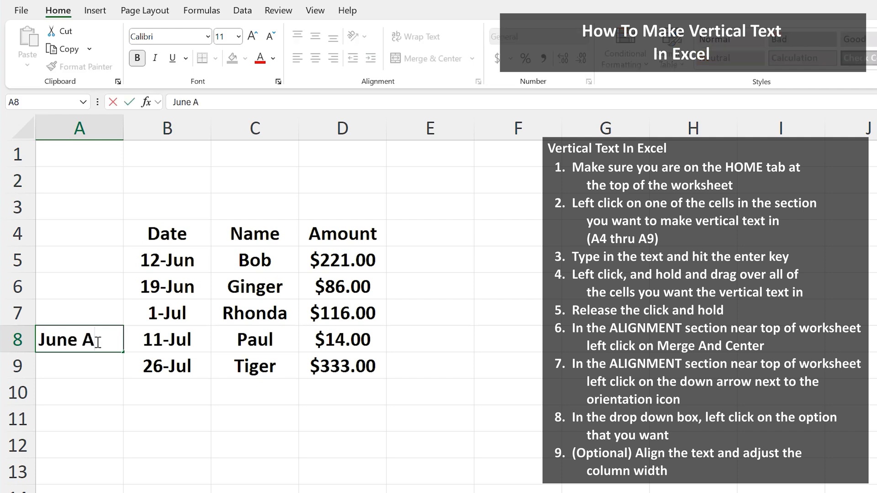
{"action": "type", "text": "nd July"}
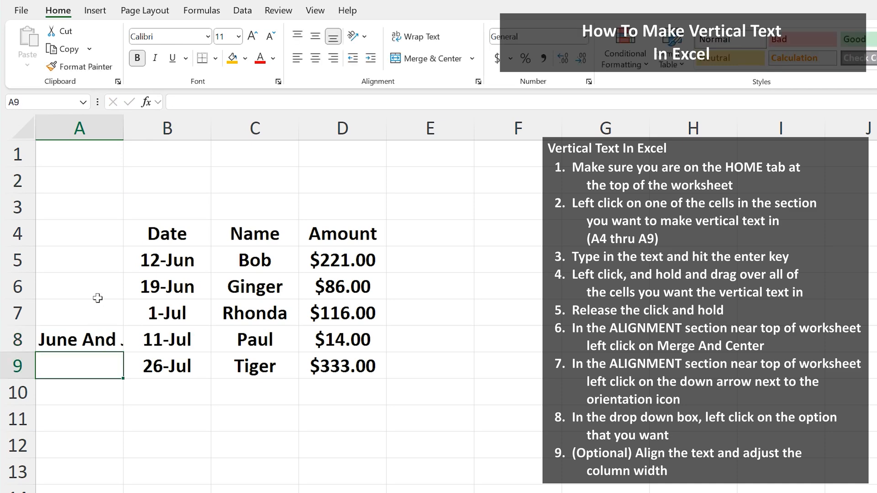
Select A4:A9 and combine them into one merged, centered cell
{"action": "left_click_drag", "start_coordinate": [79, 234], "coordinate": [79, 287]}
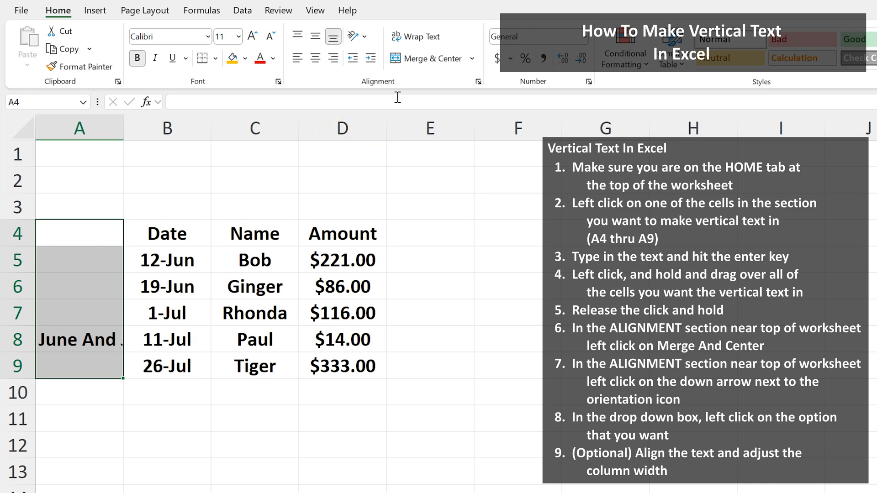
{"action": "mouse_move", "coordinate": [425, 58]}
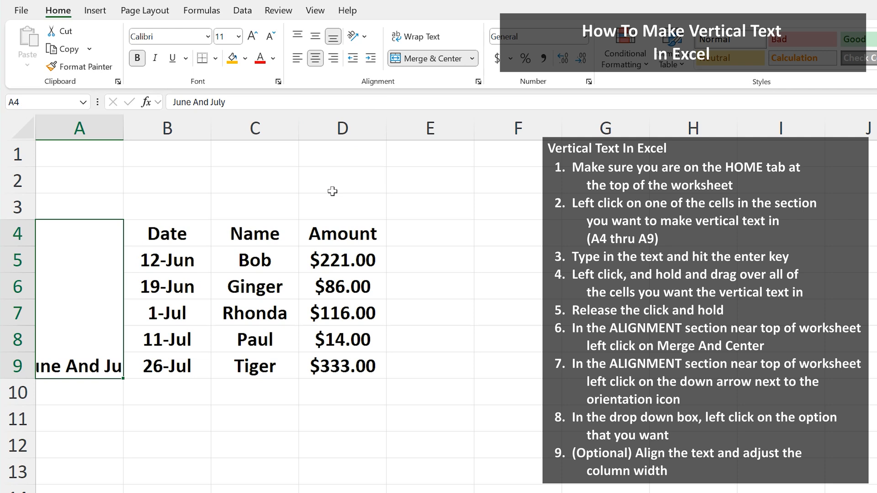
{"action": "mouse_move", "coordinate": [366, 155]}
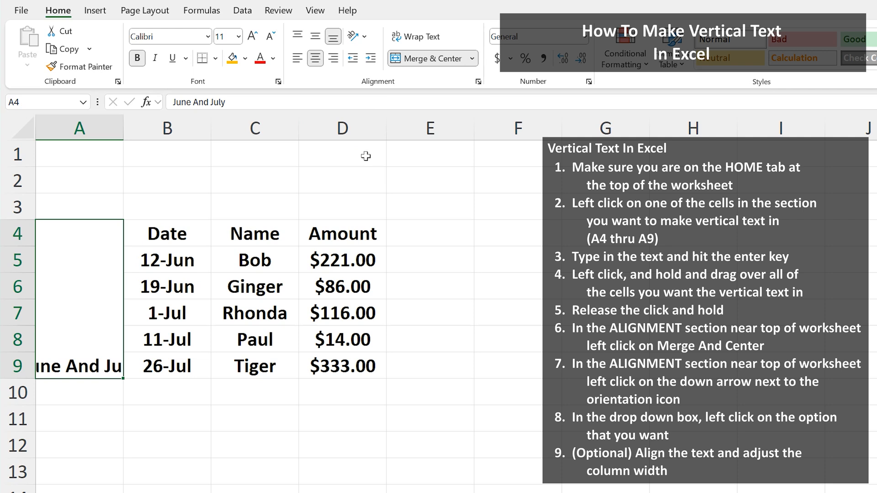
{"action": "mouse_move", "coordinate": [354, 37]}
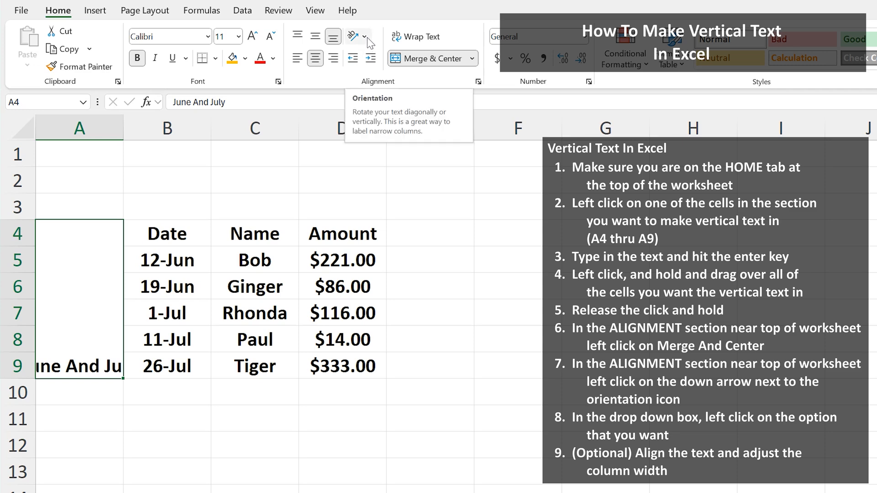
Choose Rotate Text Up from the Orientation choices for the merged label
{"action": "left_click", "coordinate": [354, 36]}
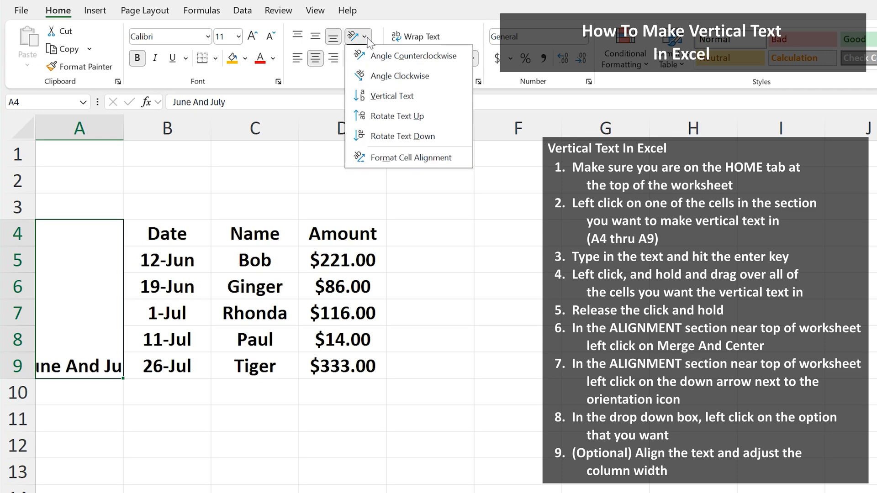
{"action": "mouse_move", "coordinate": [399, 115]}
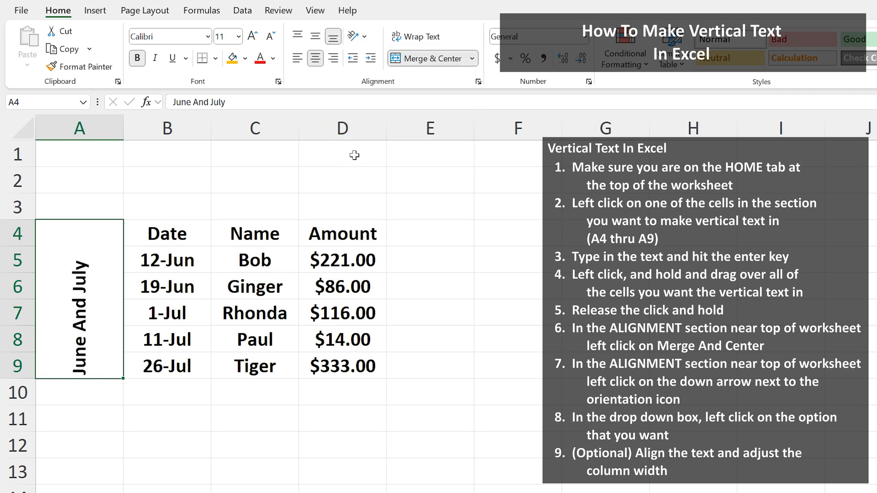
{"action": "mouse_move", "coordinate": [345, 174]}
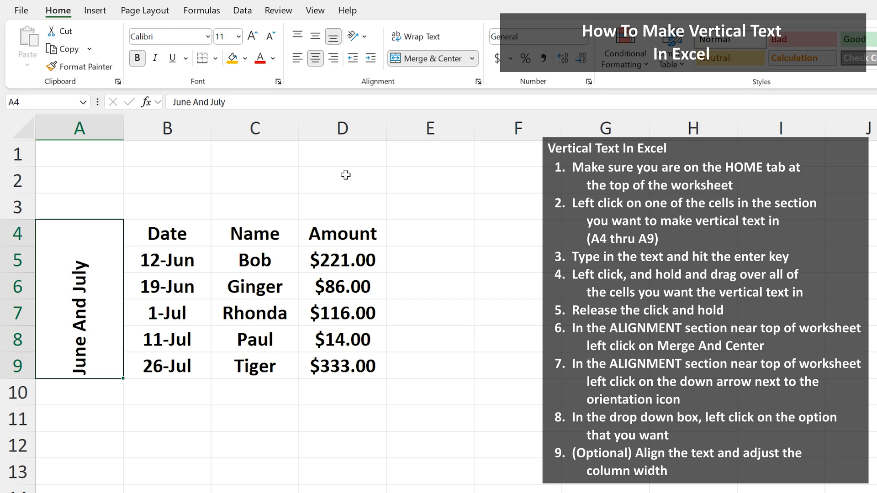